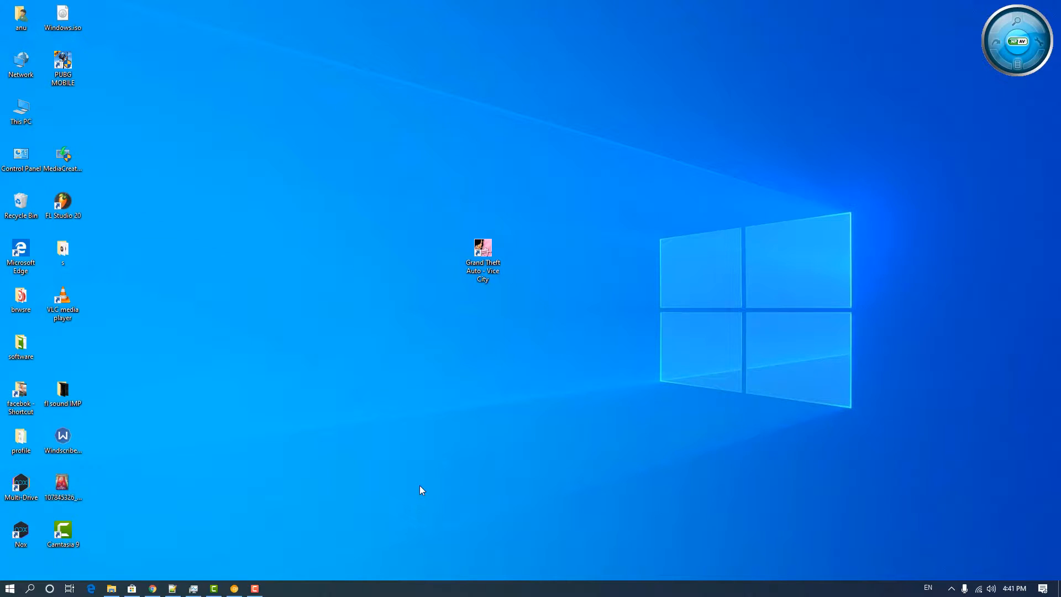
Launch Vice City, choose Start Game > New Game, then open the shortcut's Properties.
{"action": "double_click", "coordinate": [482, 249]}
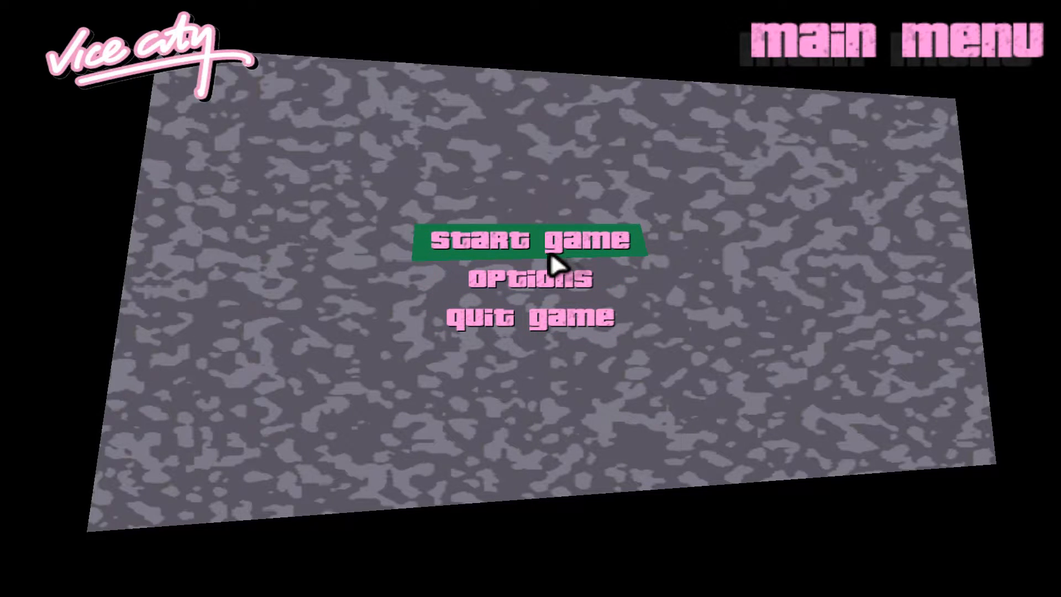
{"action": "left_click", "coordinate": [533, 240]}
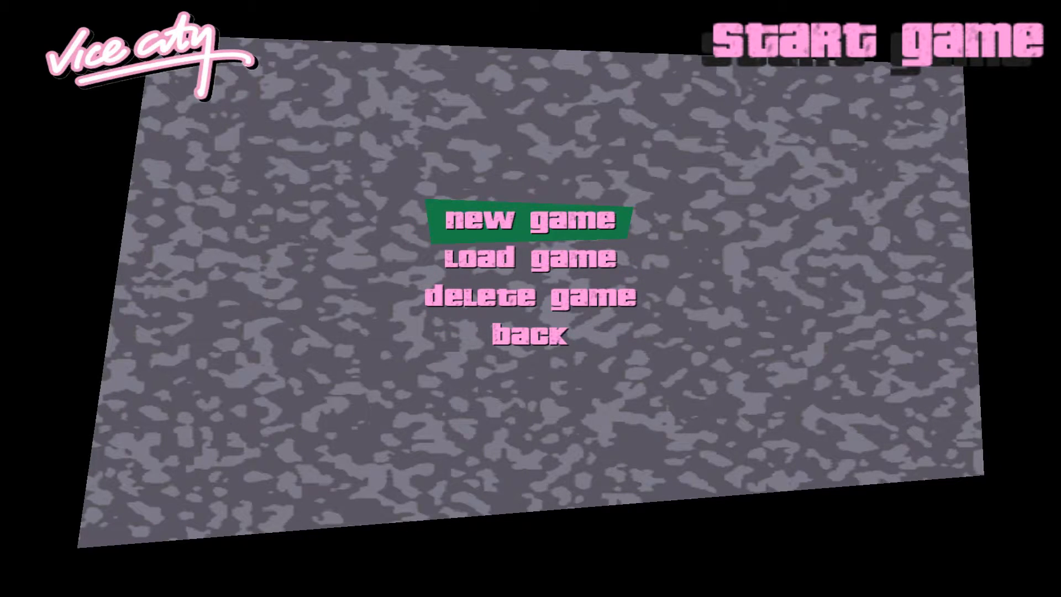
{"action": "left_click", "coordinate": [530, 220]}
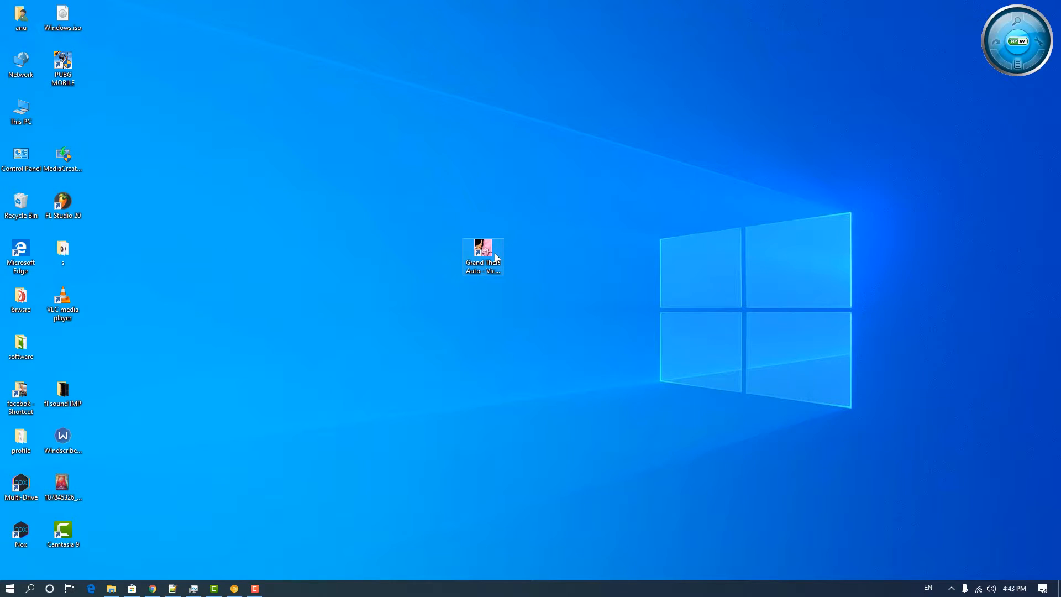
{"action": "right_click", "coordinate": [483, 257]}
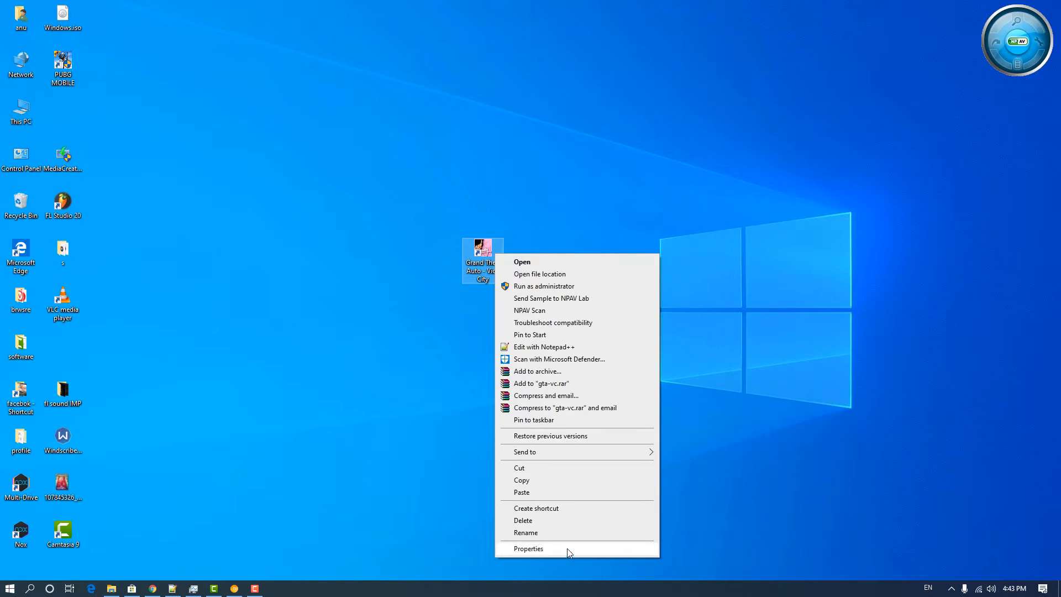
{"action": "left_click", "coordinate": [528, 547]}
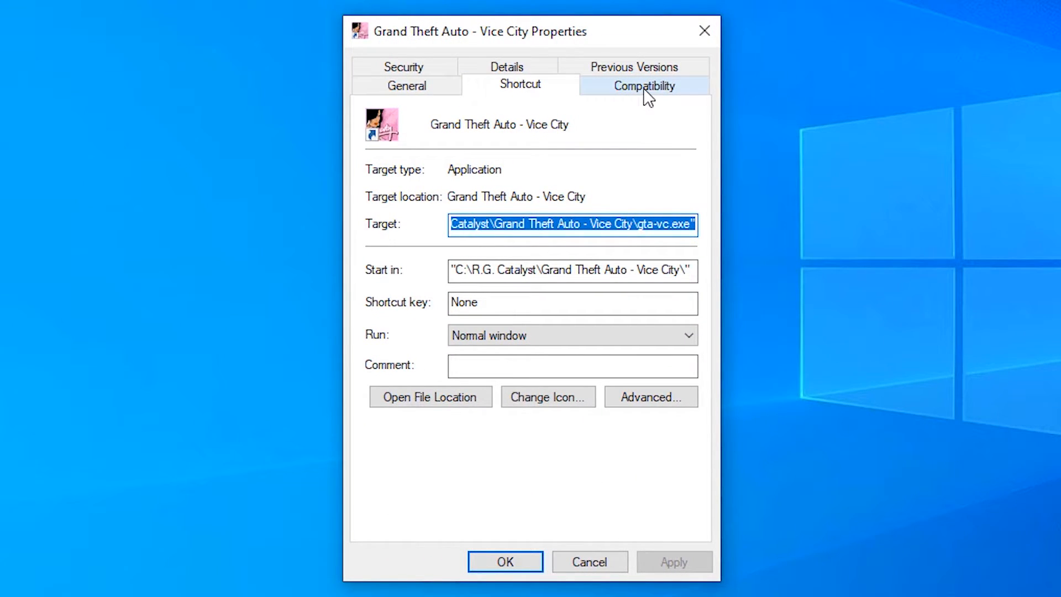
Switch the Vice City shortcut to Windows 98 / Windows Me compatibility mode and save.
{"action": "left_click", "coordinate": [643, 85]}
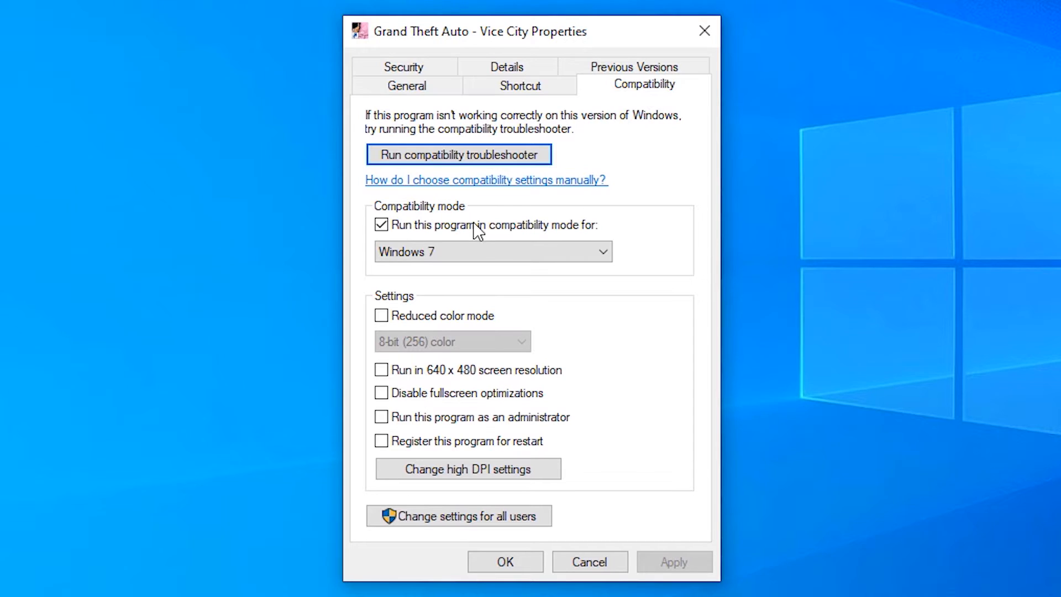
{"action": "mouse_move", "coordinate": [396, 237]}
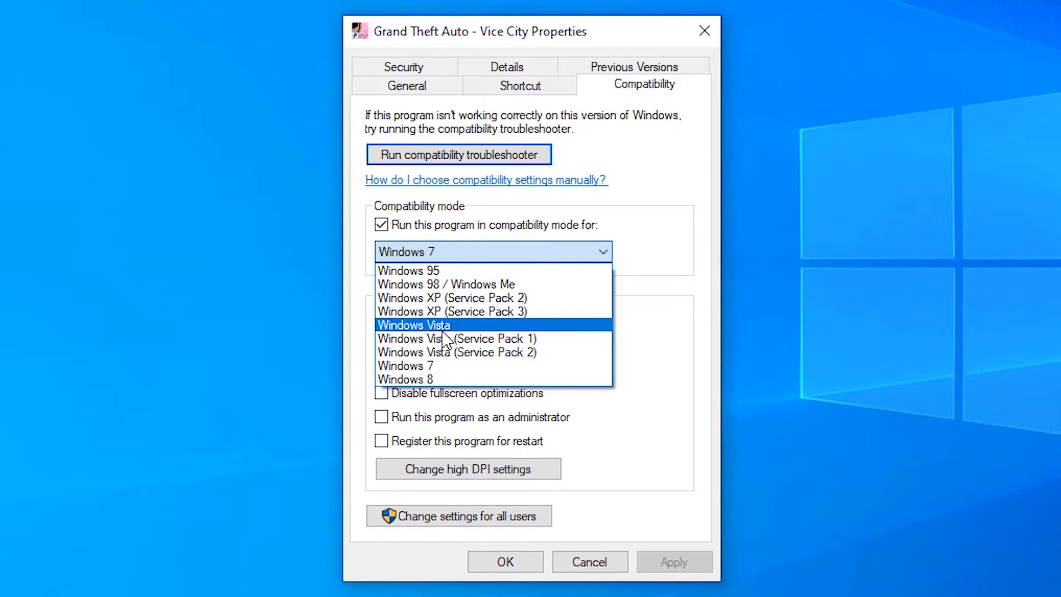
{"action": "mouse_move", "coordinate": [484, 283]}
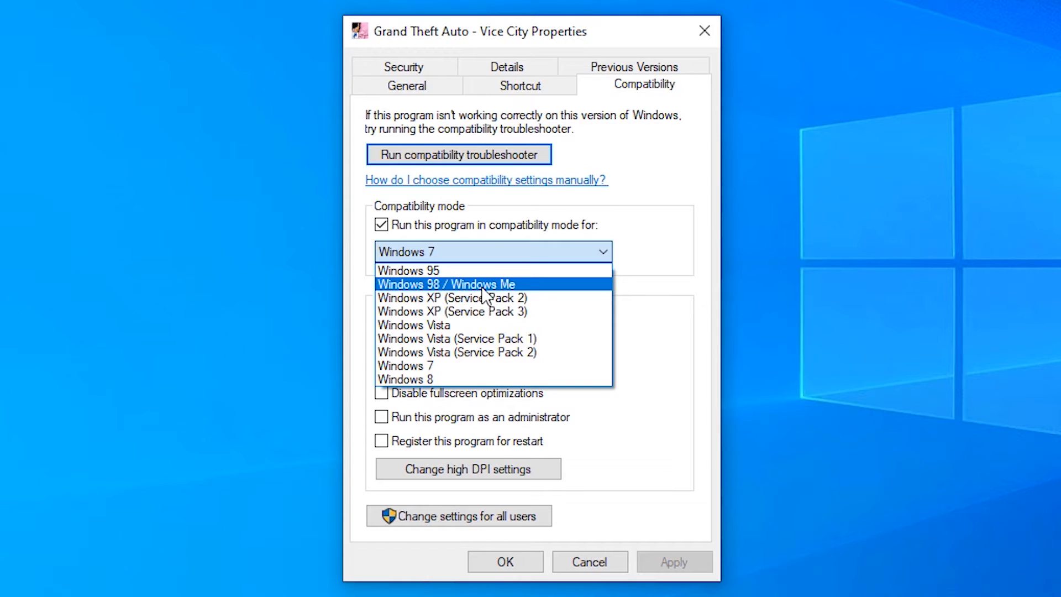
{"action": "left_click", "coordinate": [446, 284]}
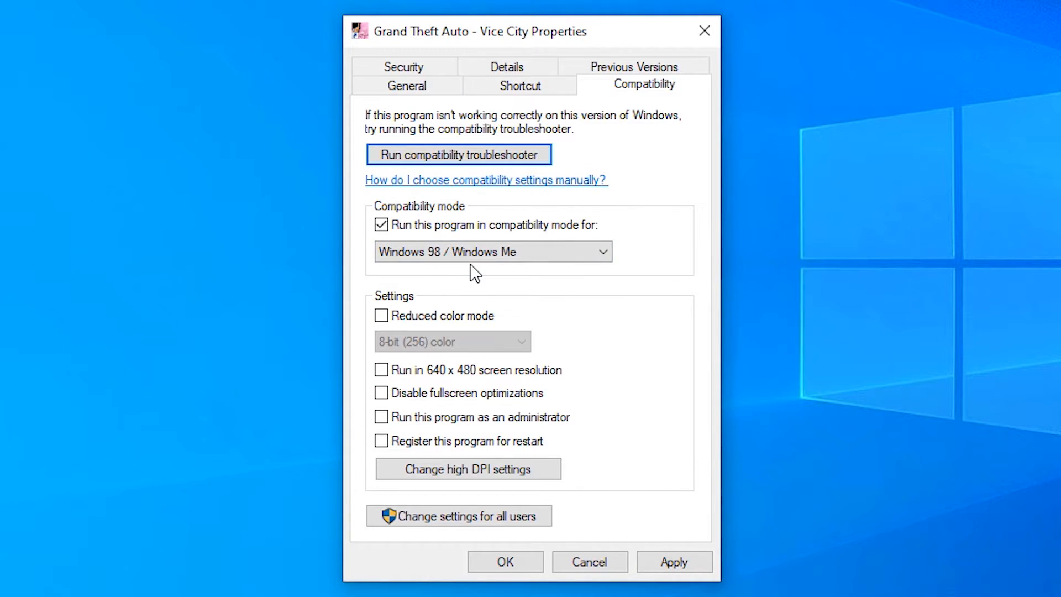
{"action": "left_click", "coordinate": [674, 561]}
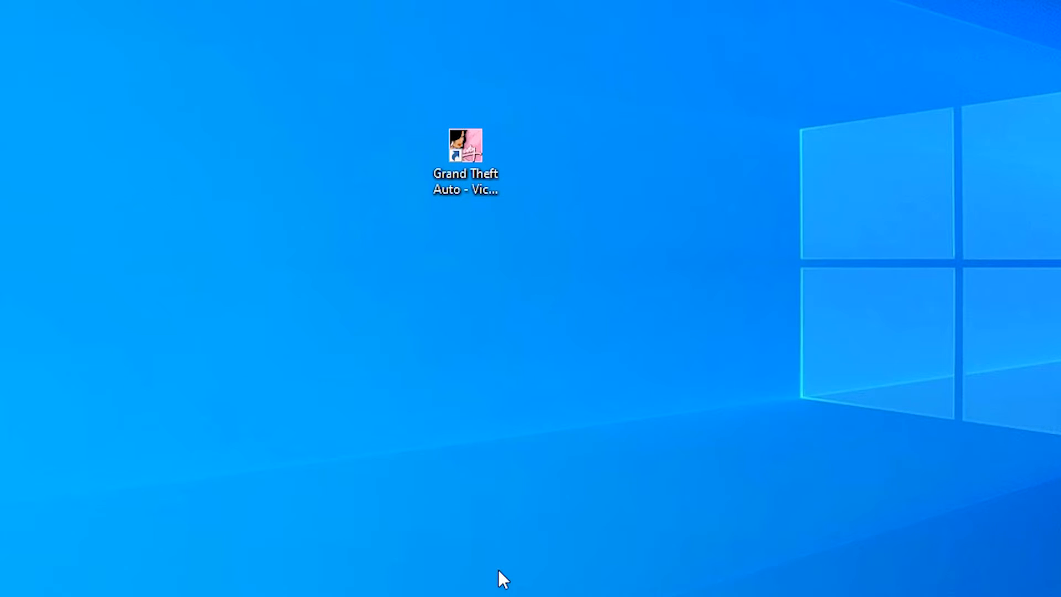
Relaunch Vice City from its shortcut and pick Start Game > New Game.
{"action": "left_click", "coordinate": [465, 160]}
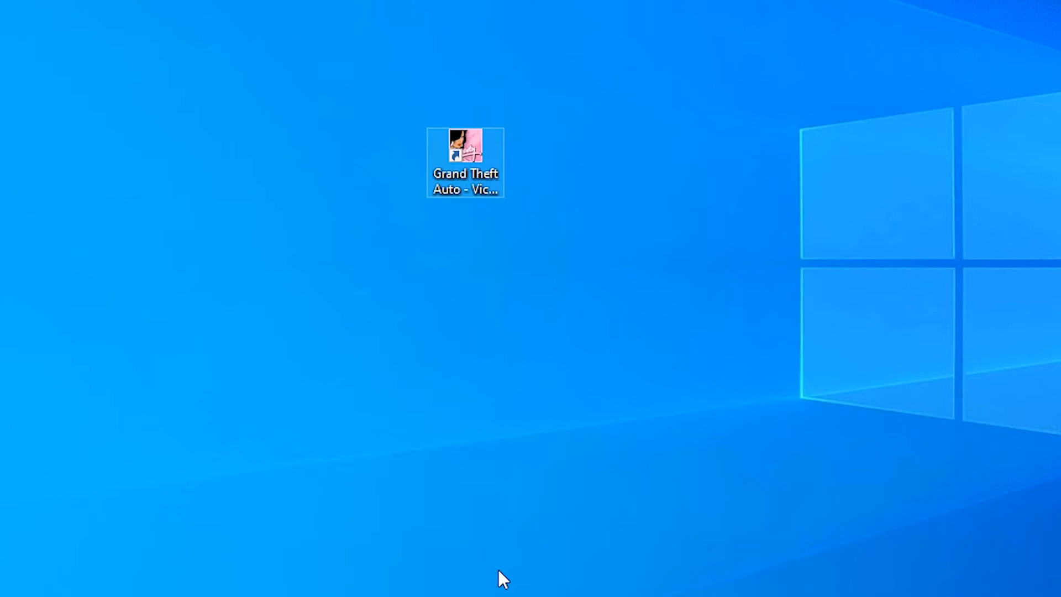
{"action": "double_click", "coordinate": [464, 160]}
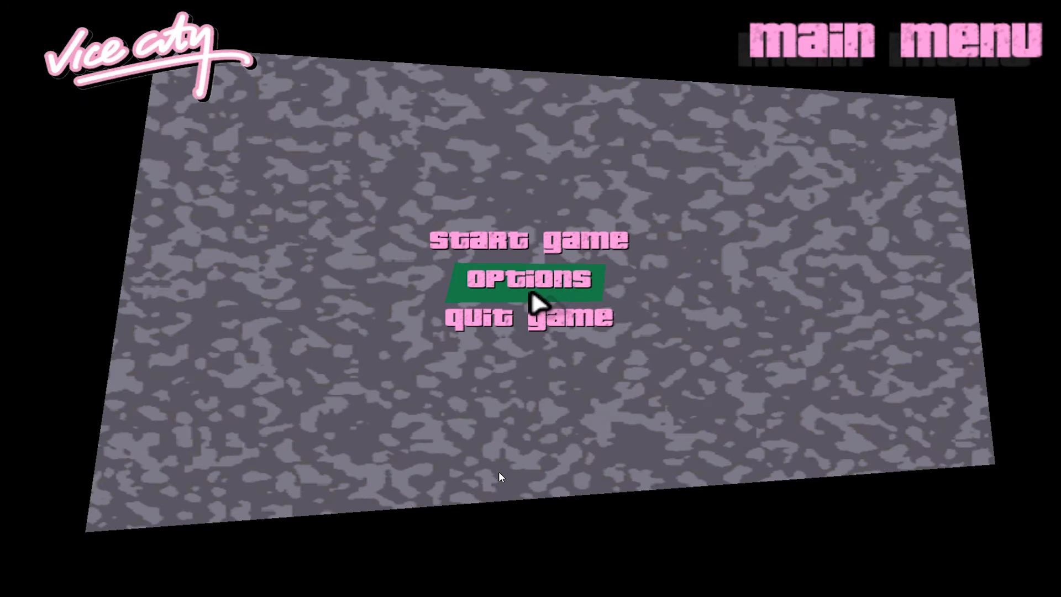
{"action": "left_click", "coordinate": [528, 240]}
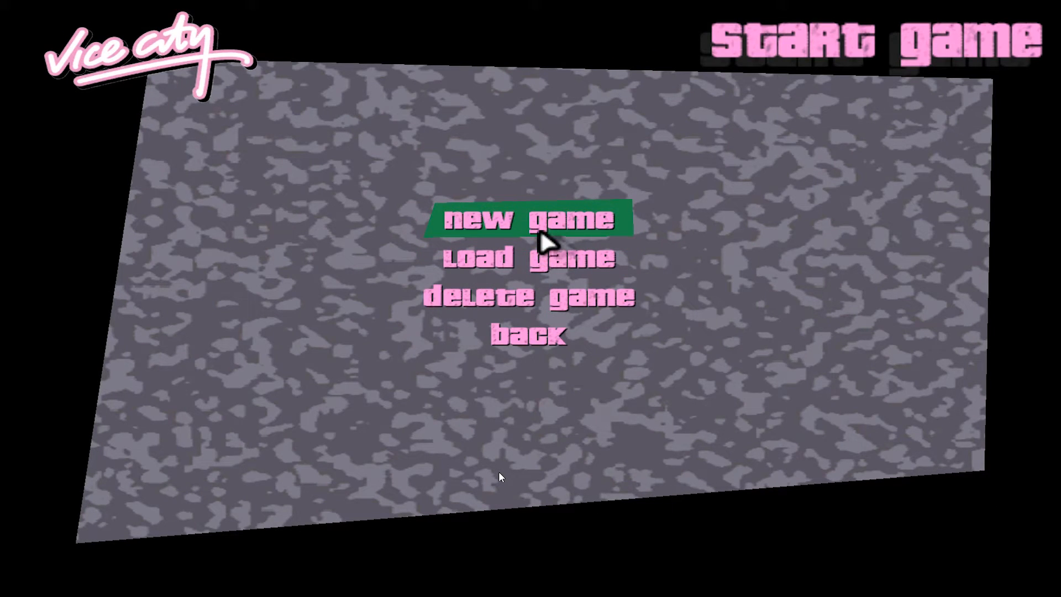
{"action": "left_click", "coordinate": [527, 219]}
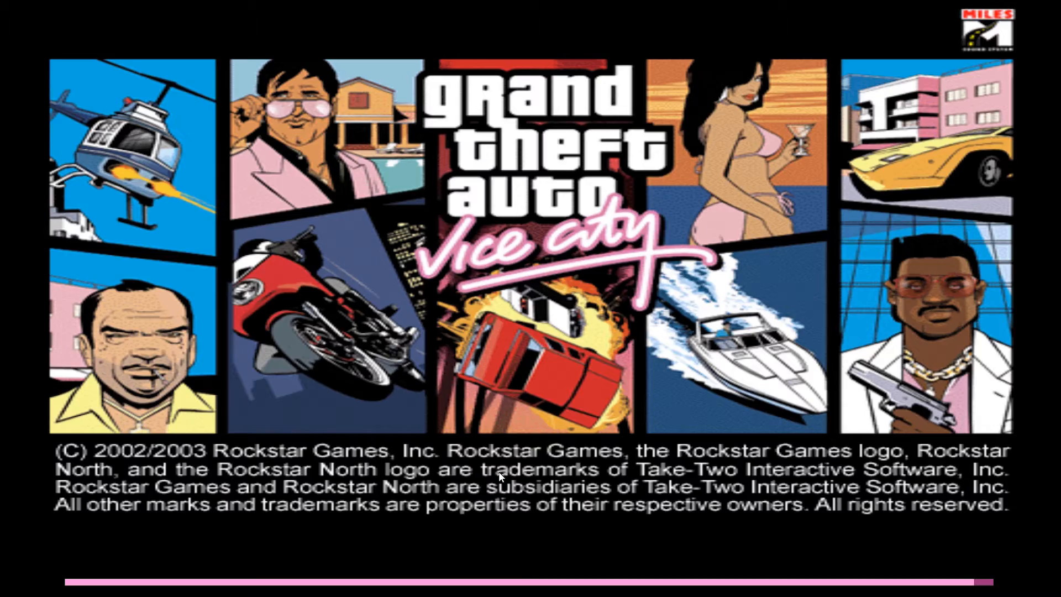